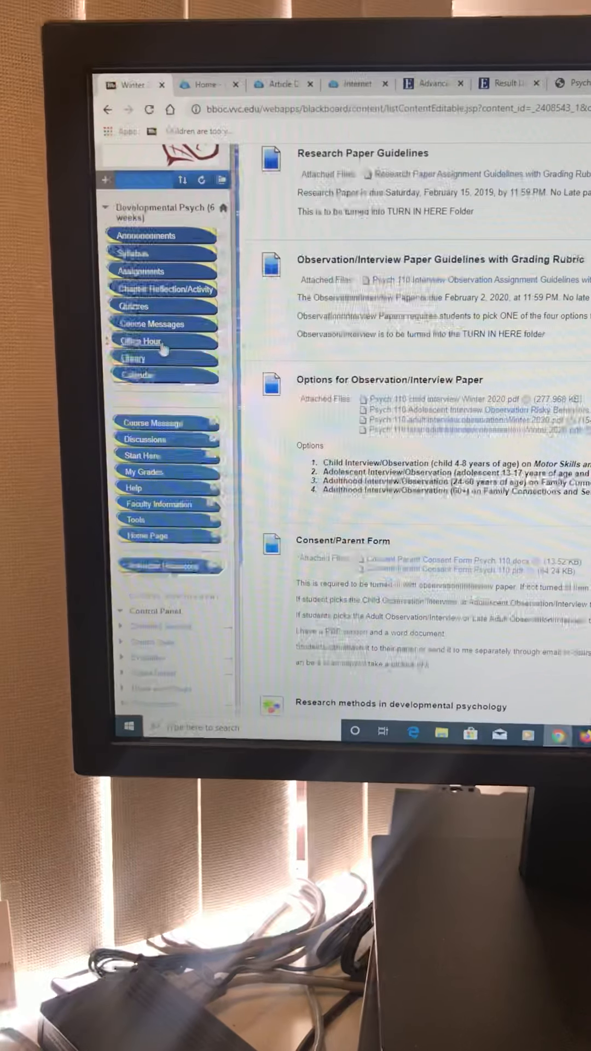
Step: Open Library from the Blackboard course menu to reach EBSCOhost advanced search
left_click(359, 84)
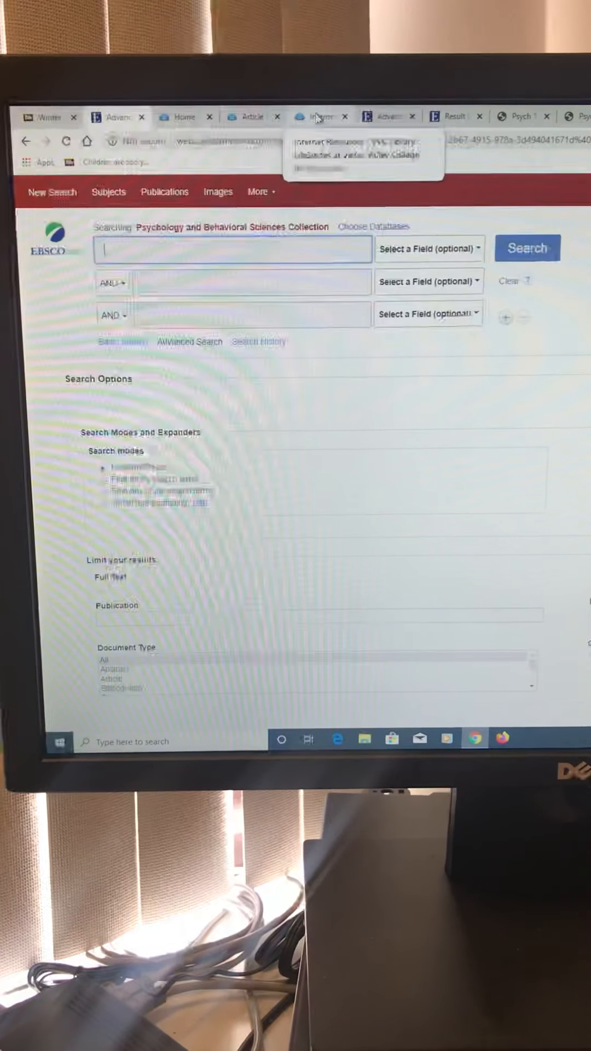
Step: Enter 'adolescents or teenagers or young adults or teen' in the first search box
type("adolescents or teenagers or young adults or teen")
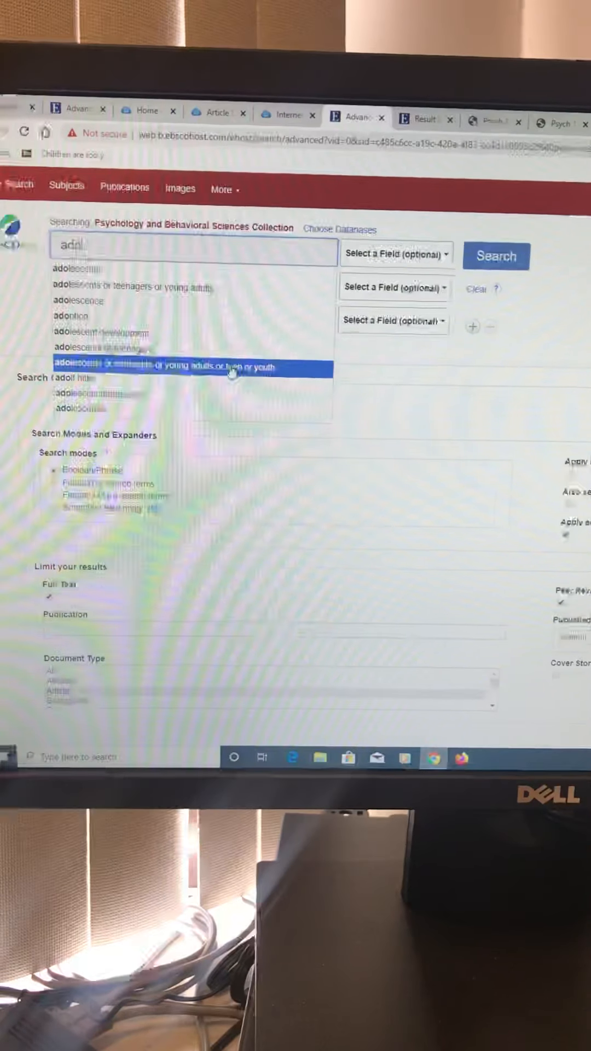
Step: Accept the adolescent subject suggestion, and exclude anxiety with a NOT third row
left_click(160, 367)
type("depression")
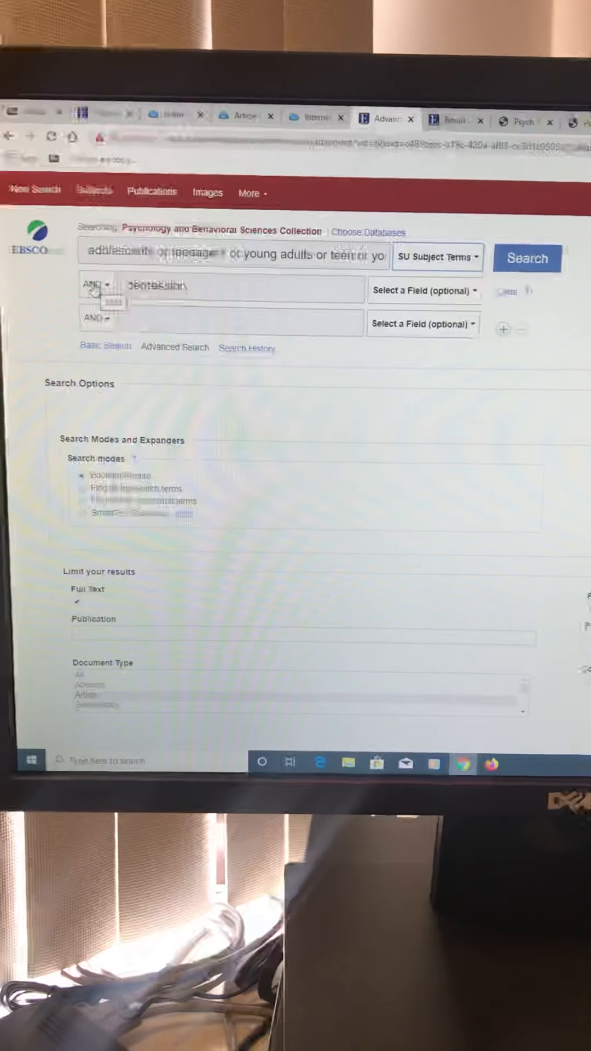
left_click(94, 293)
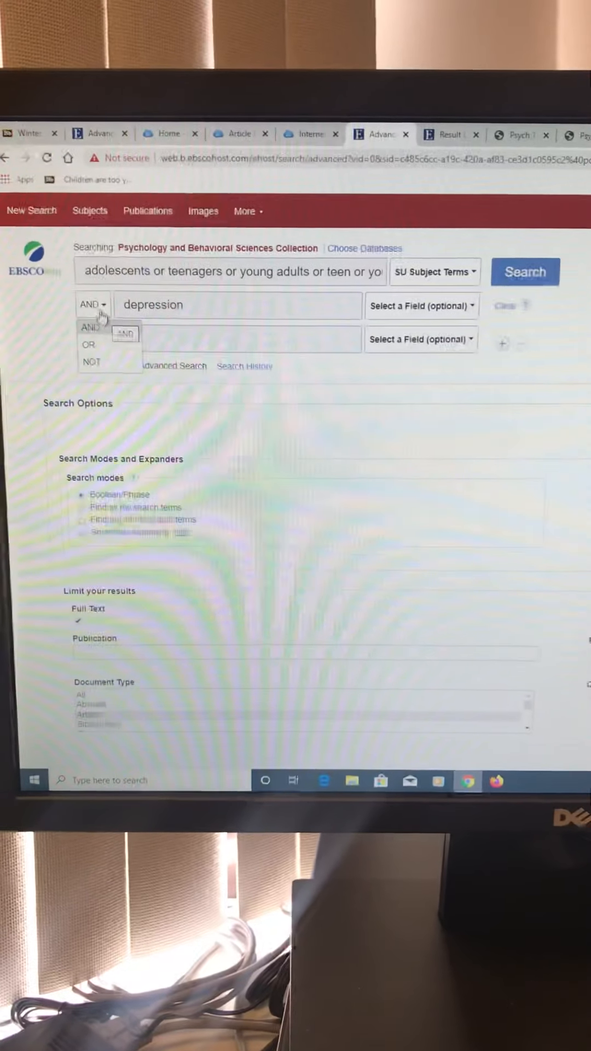
type("anx")
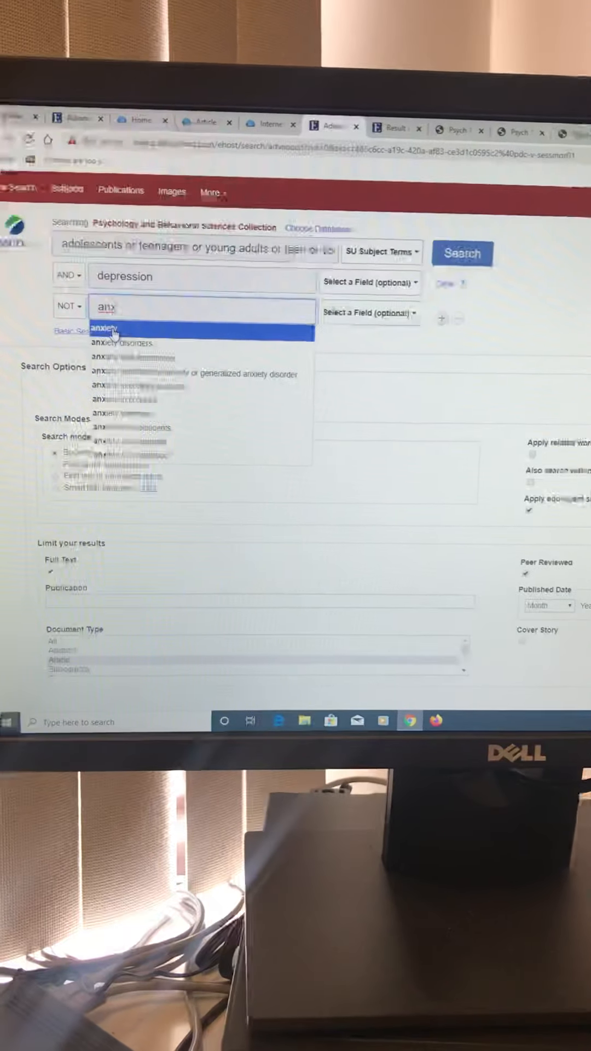
left_click(105, 331)
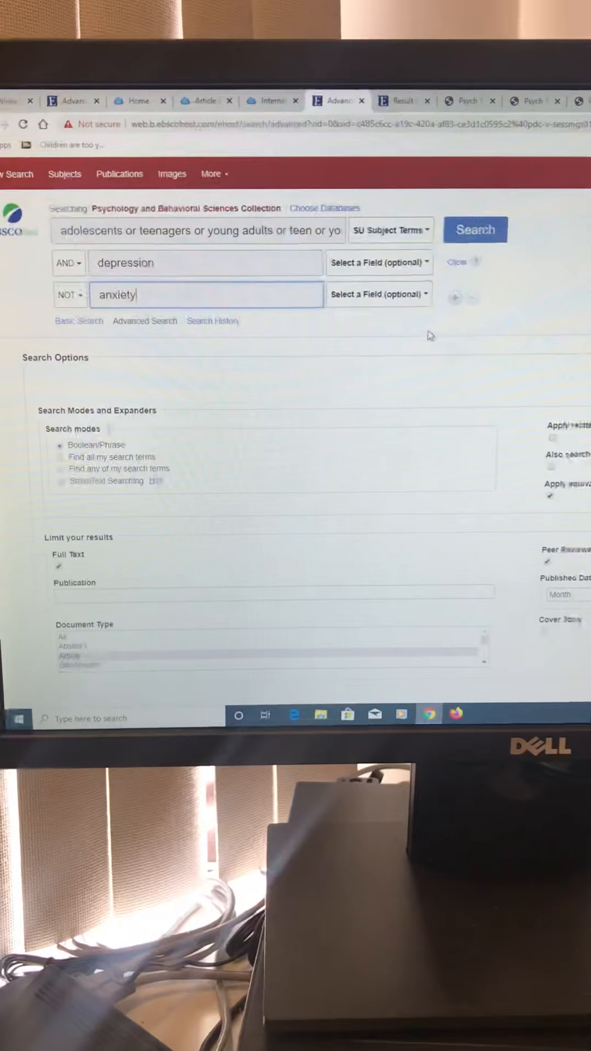
scroll("down", 3)
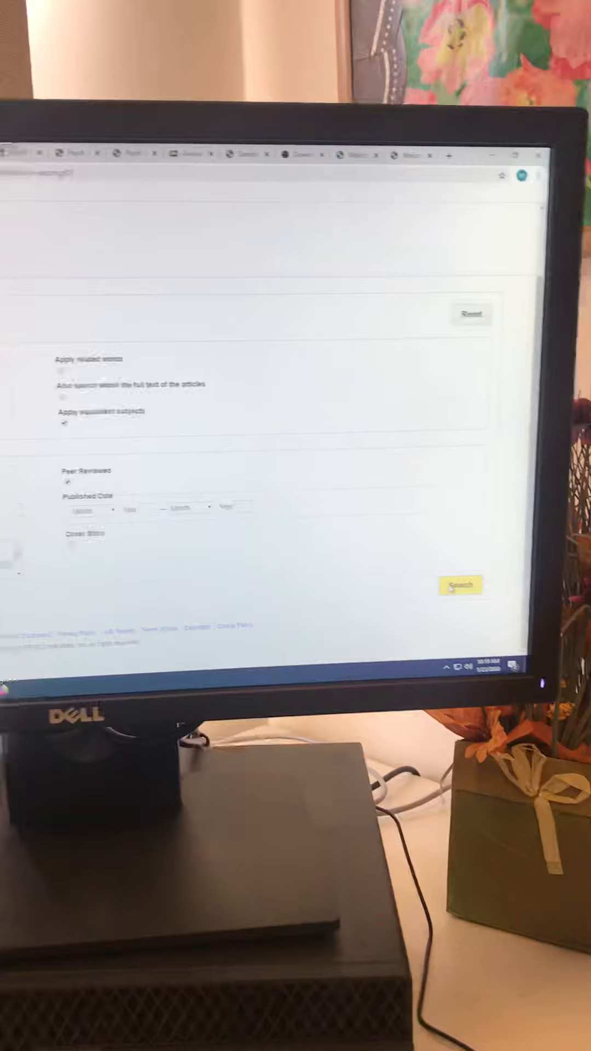
Step: Run the search with Full Text and Peer Reviewed limits applied
left_click(459, 585)
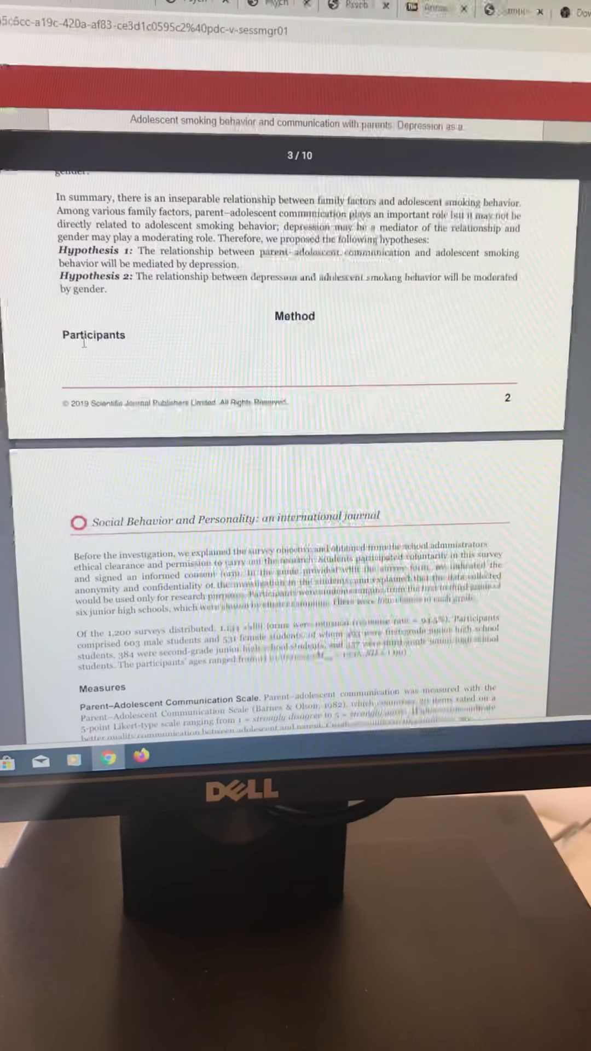
Step: Highlight the Participants heading in the adolescent smoking article PDF
double_click(94, 337)
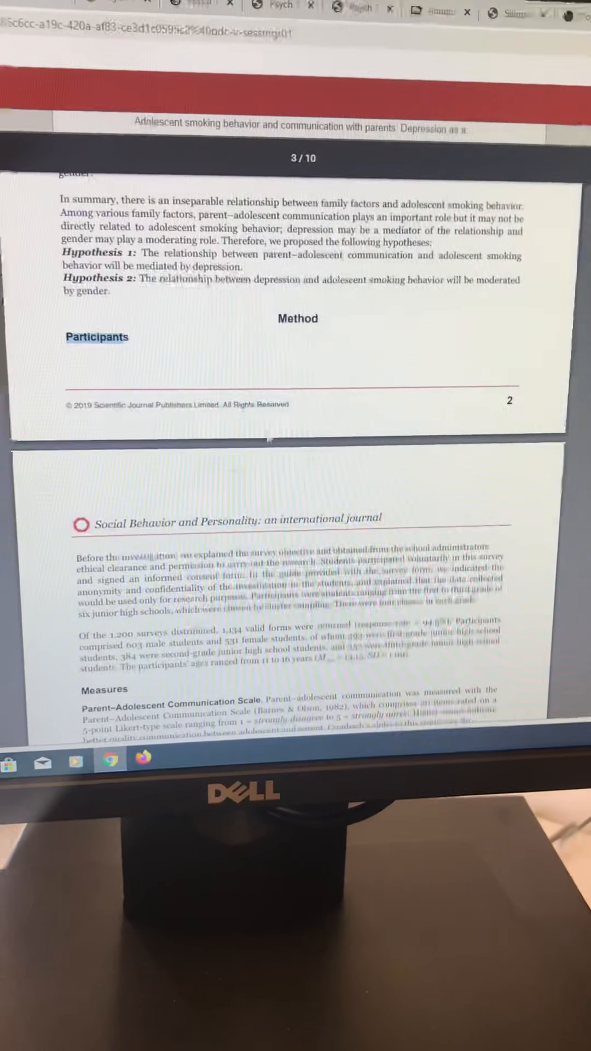